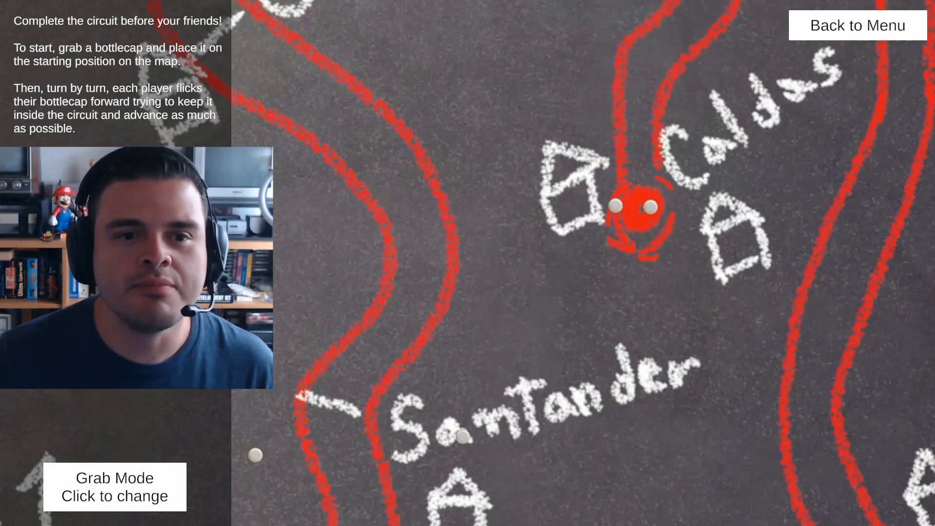
Step: Grab a bottlecap onto the red start circle beside Caldas and return to Flick Mode
left_click(114, 486)
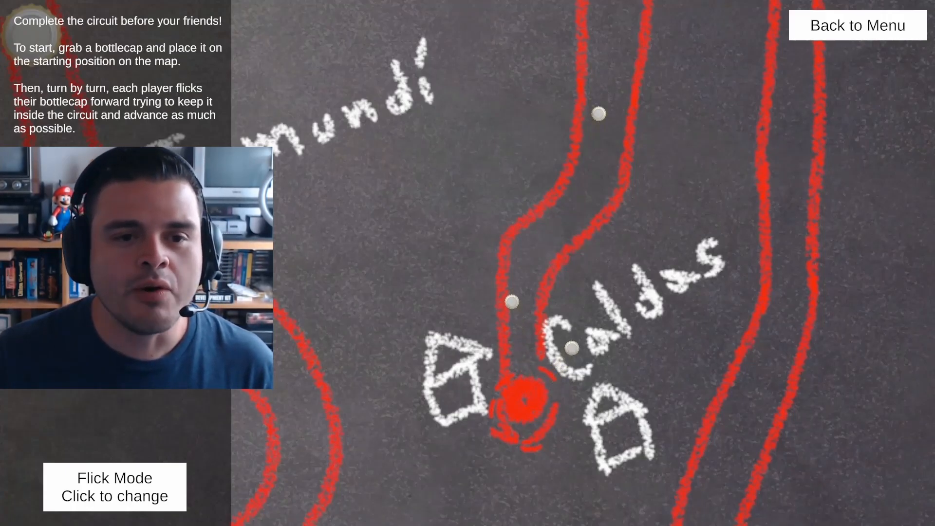
left_click(115, 487)
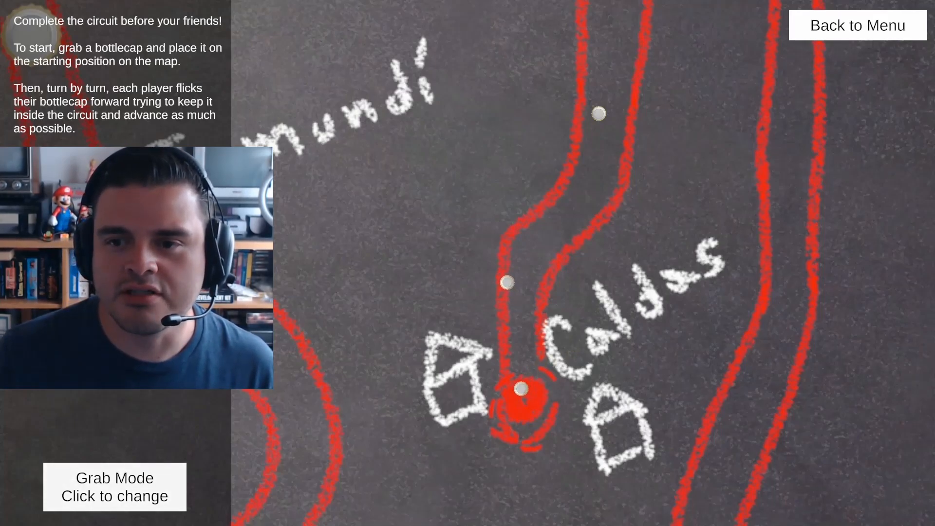
left_click(115, 486)
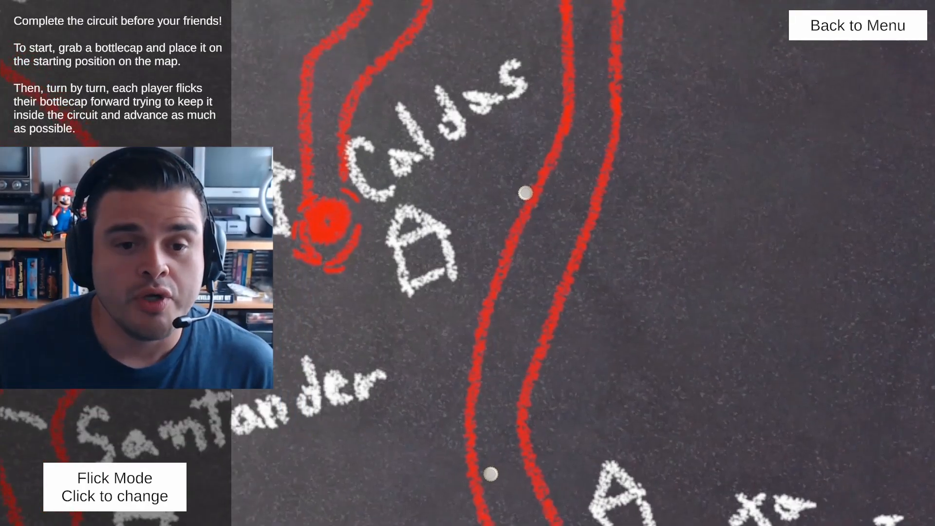
Step: Reposition caps via Grab Mode and flick one down the road to Santa Barbara
left_click(114, 486)
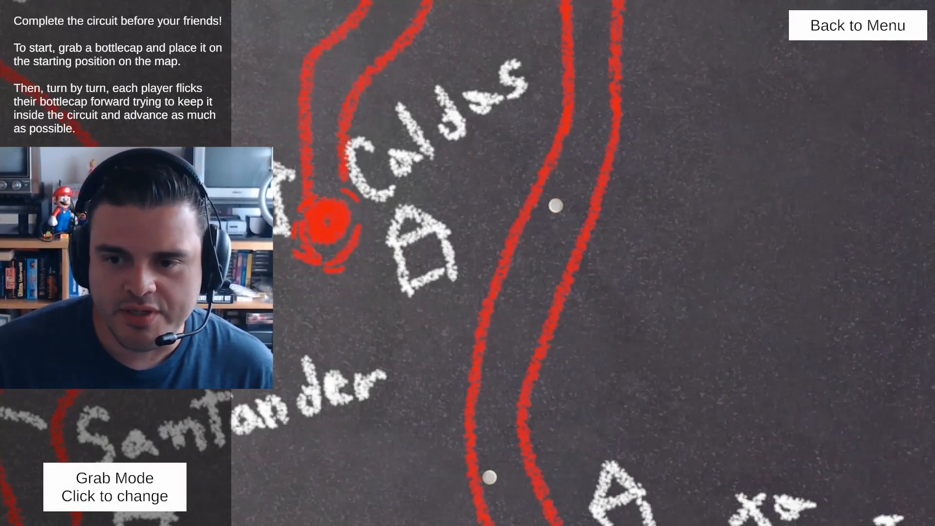
left_click(114, 486)
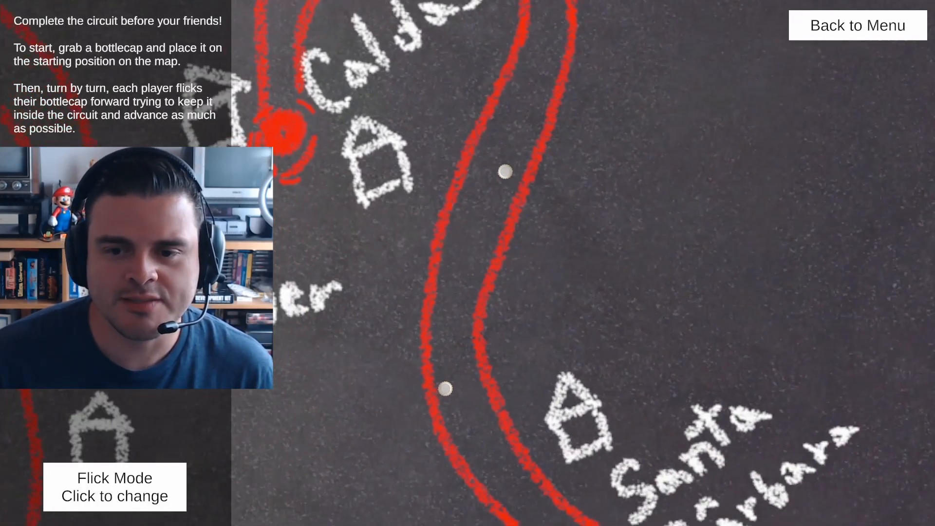
left_click(115, 486)
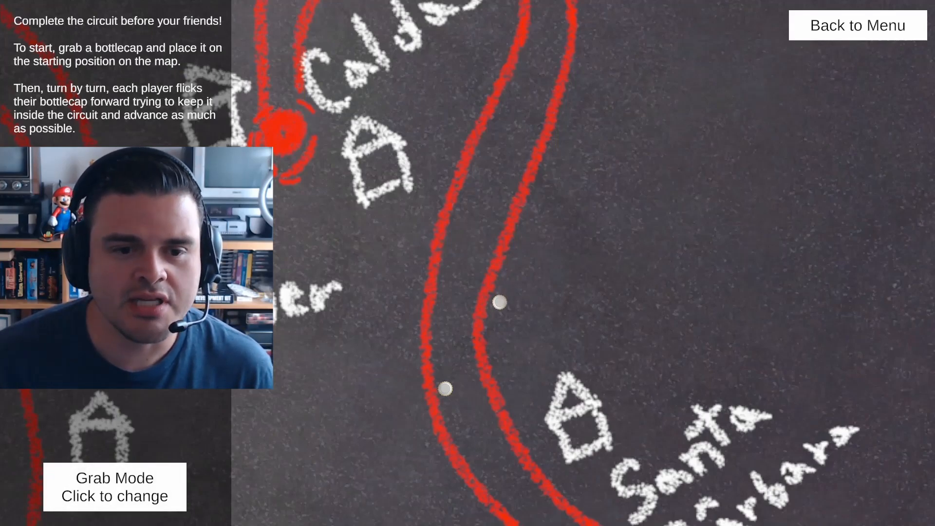
left_click(114, 486)
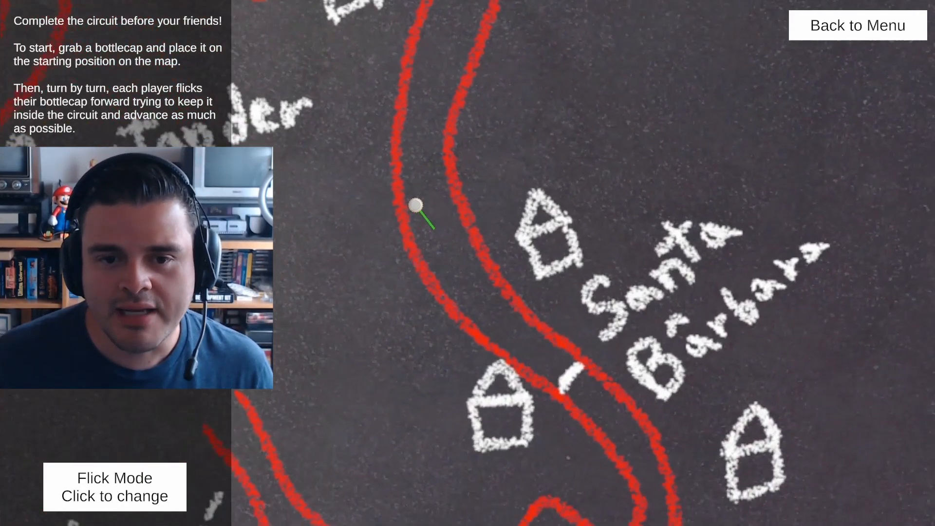
Step: Flick the bottlecap down the winding road toward Riosucio
left_click_drag(417, 206, 494, 312)
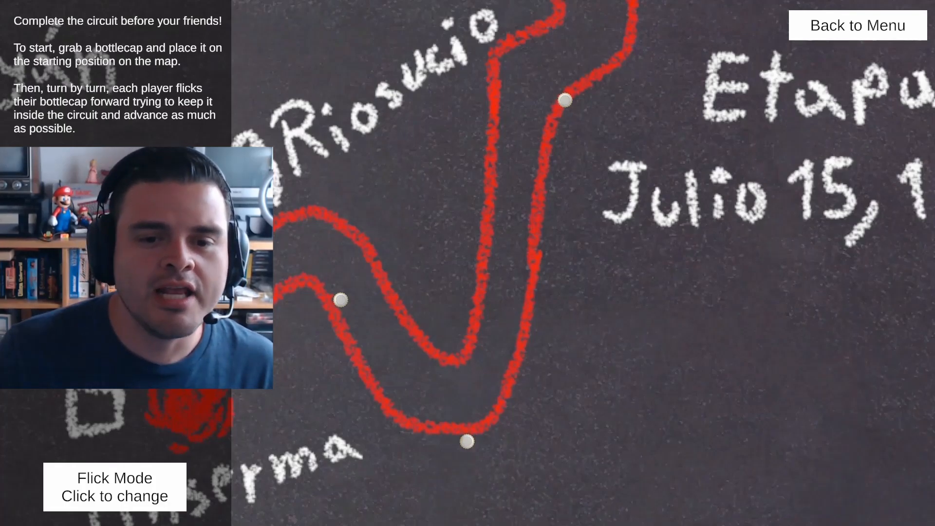
Step: Drag the stray cap back onto the lower road and flick caps into the bend below Riosucio
left_click(115, 487)
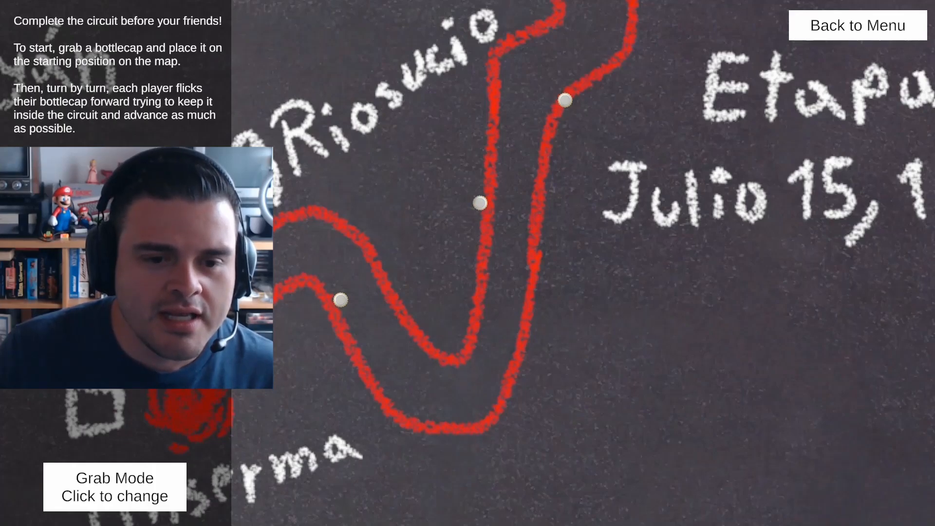
left_click(114, 486)
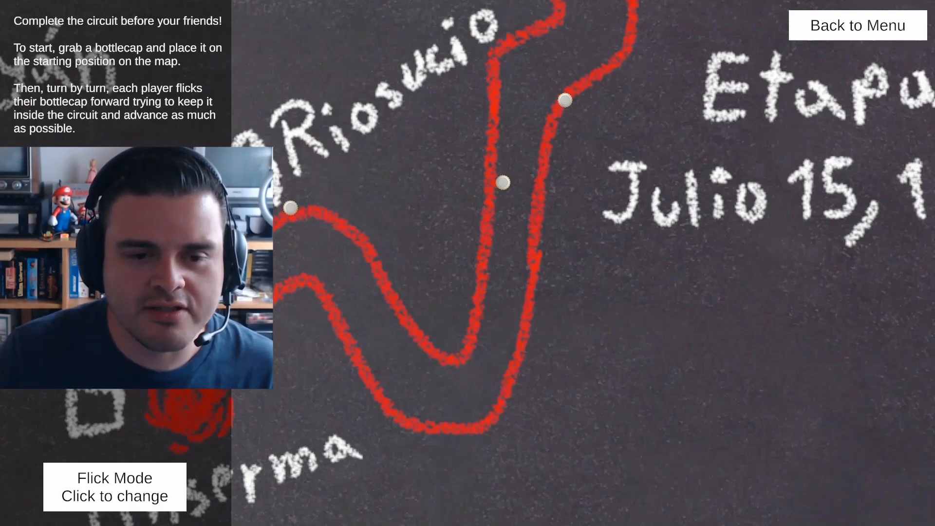
left_click(114, 486)
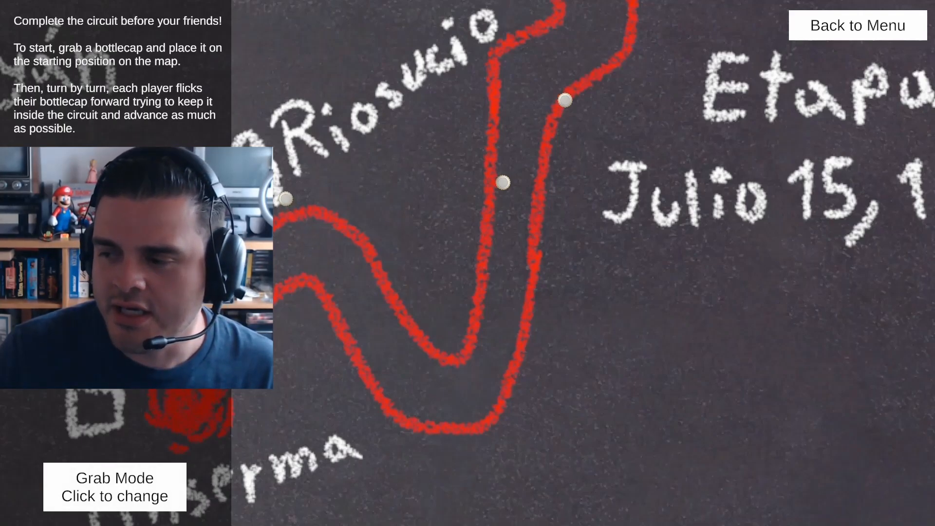
left_click_drag(286, 200, 331, 335)
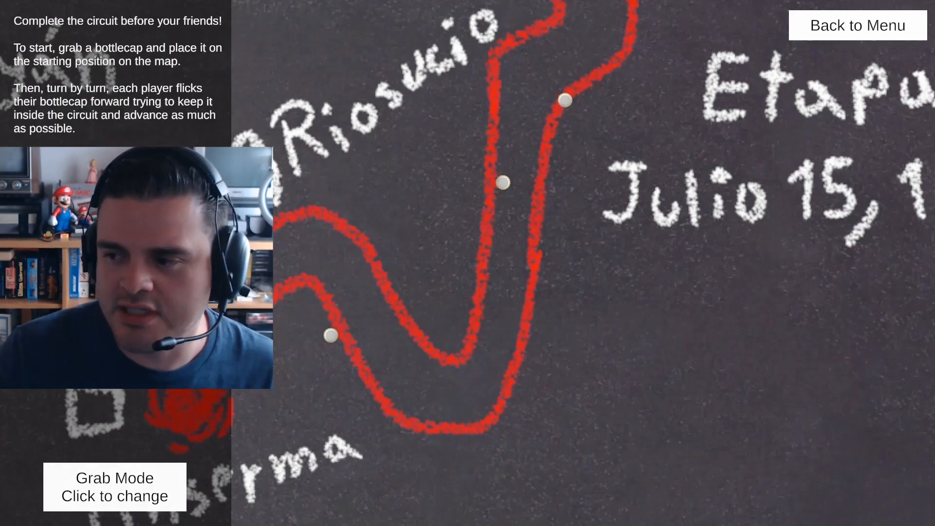
left_click(114, 487)
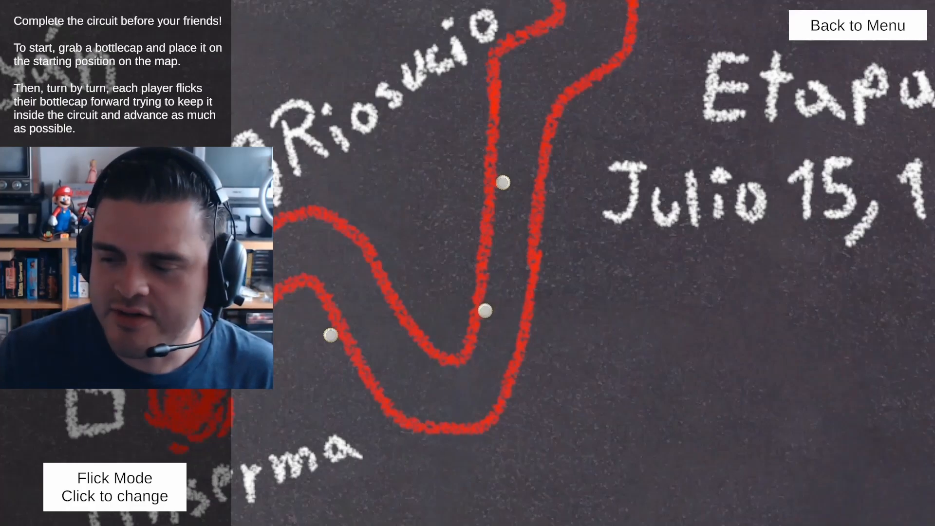
left_click(114, 486)
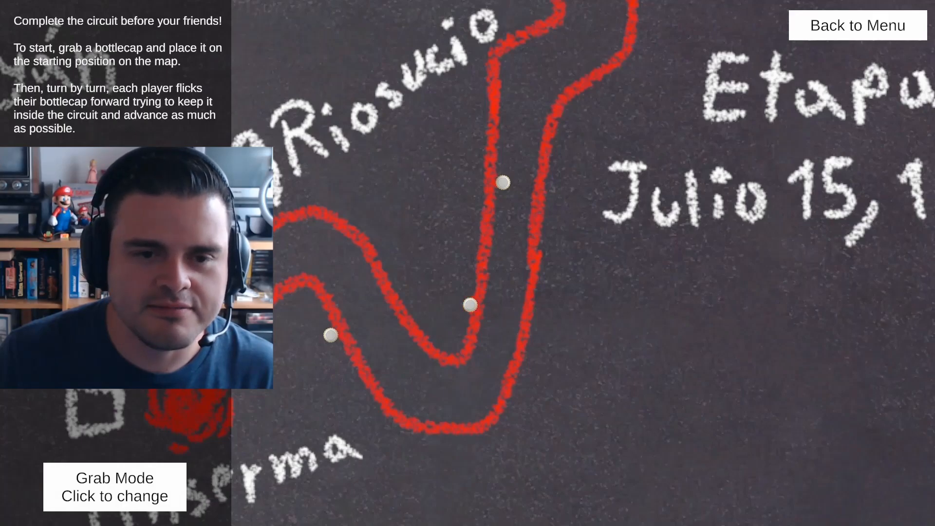
left_click(114, 486)
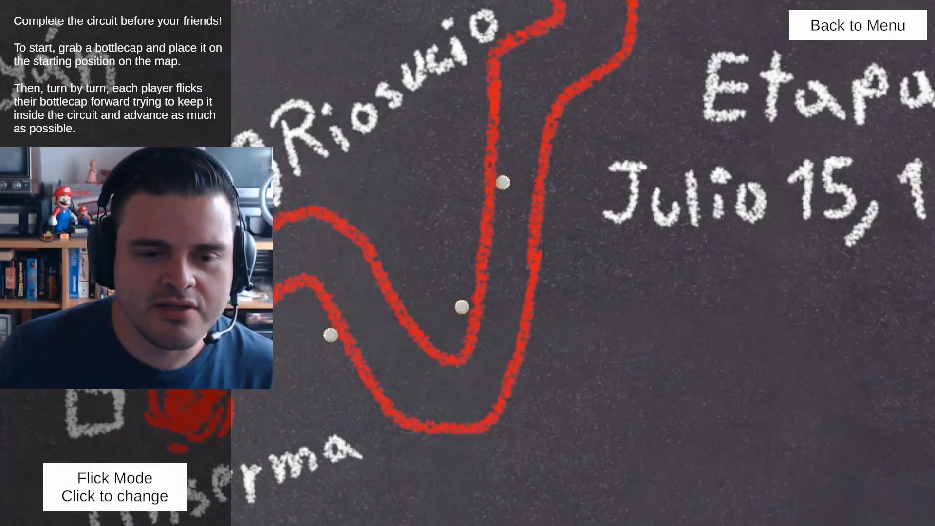